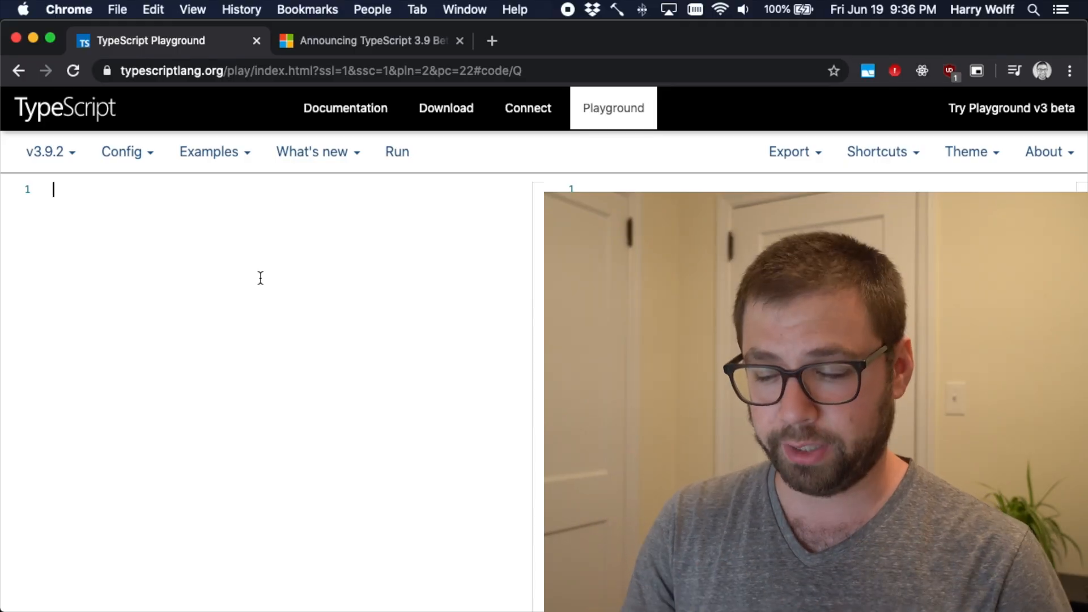
{"action": "type", "text": "const"}
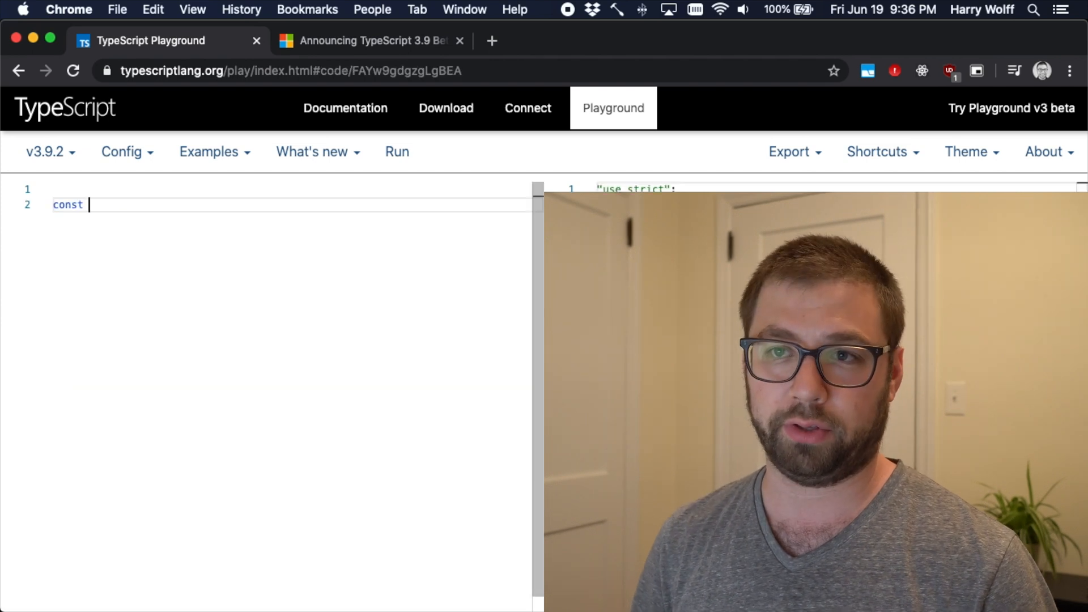
{"action": "type", "text": "name: string ="}
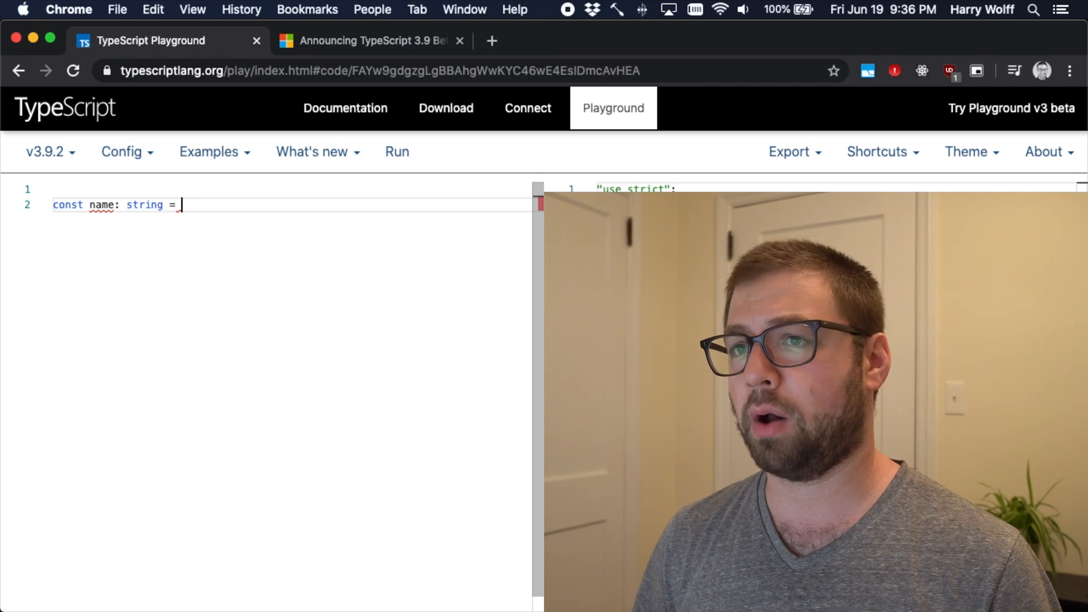
{"action": "type", "text": "false;"}
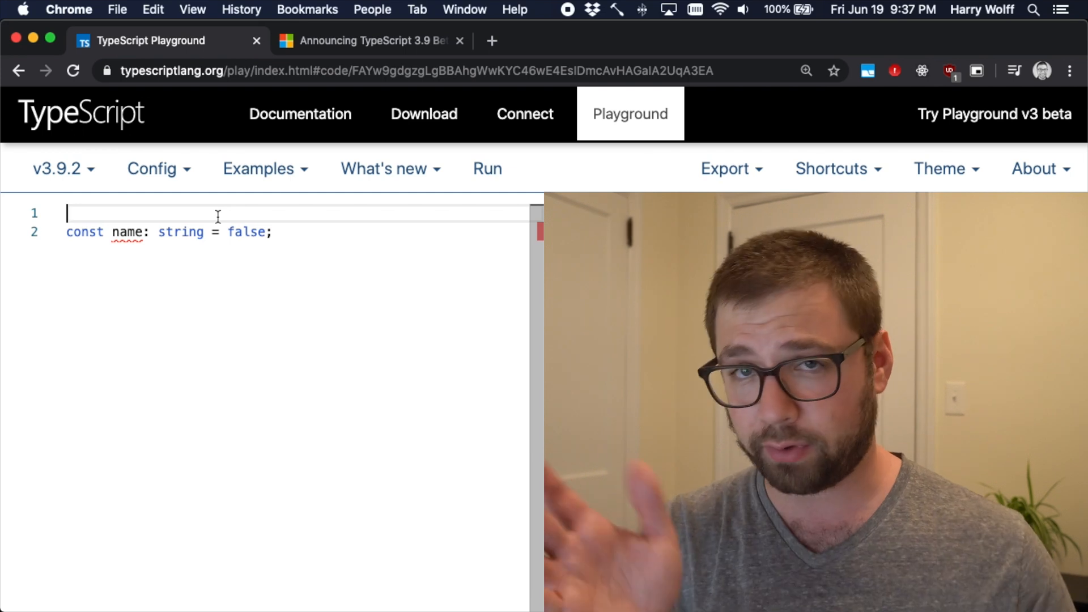
{"action": "type", "text": "// @"}
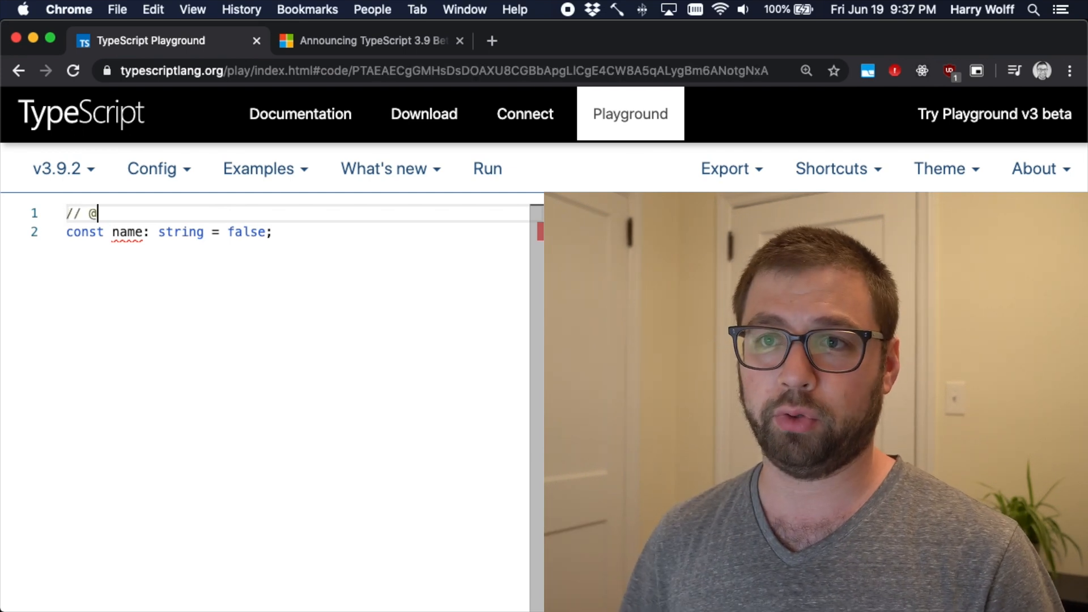
{"action": "type", "text": "ts-ignore"}
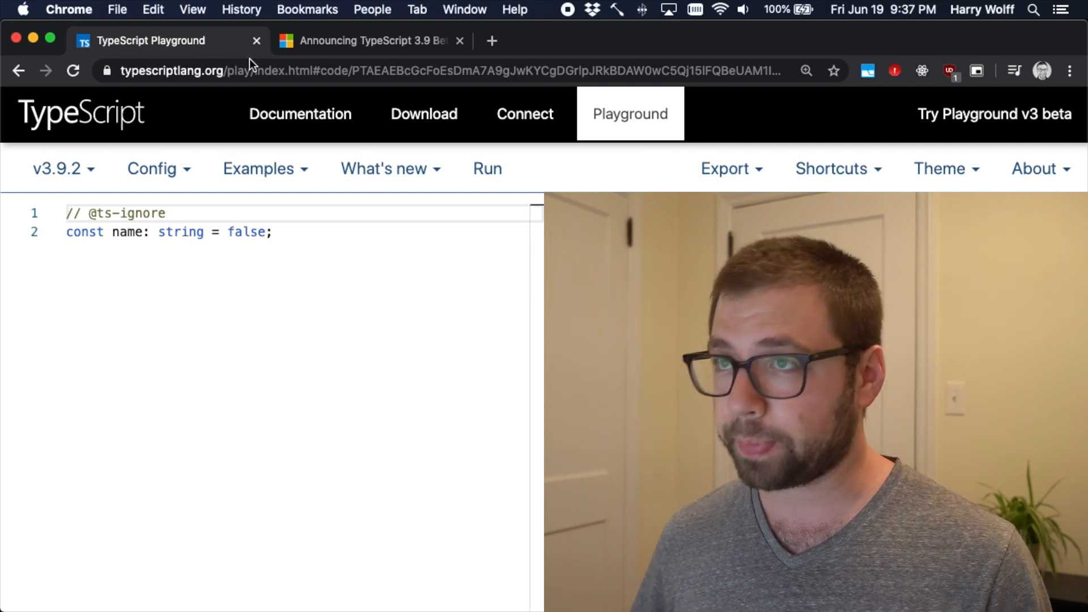
{"action": "left_click", "coordinate": [367, 41]}
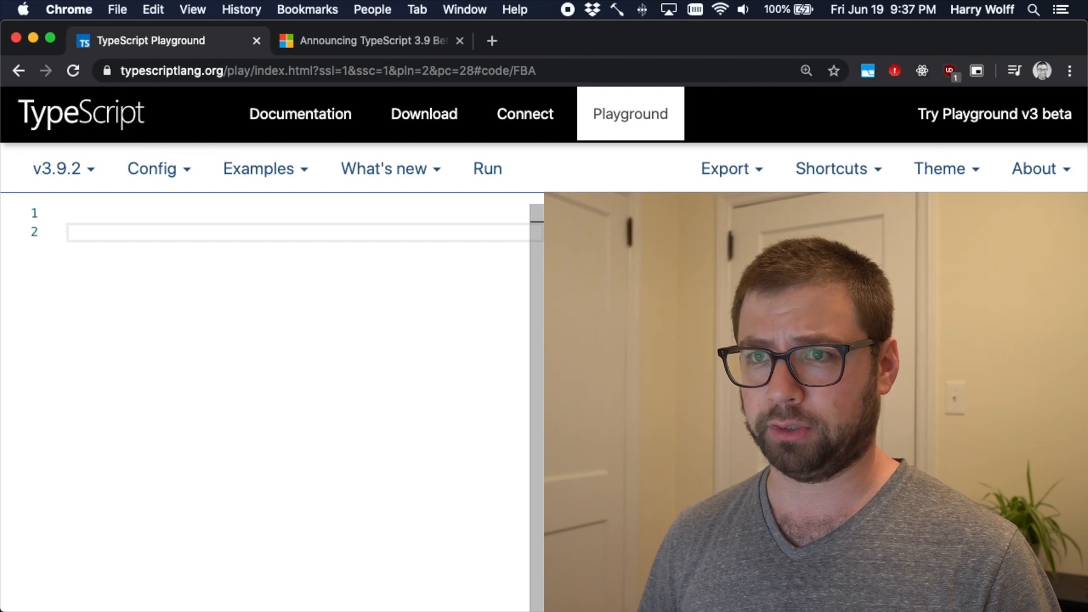
- Add a placeholder makeAnalyticsCall(page: string, options) function commented as 'just here for the types'
{"action": "type", "text": "function makeA"}
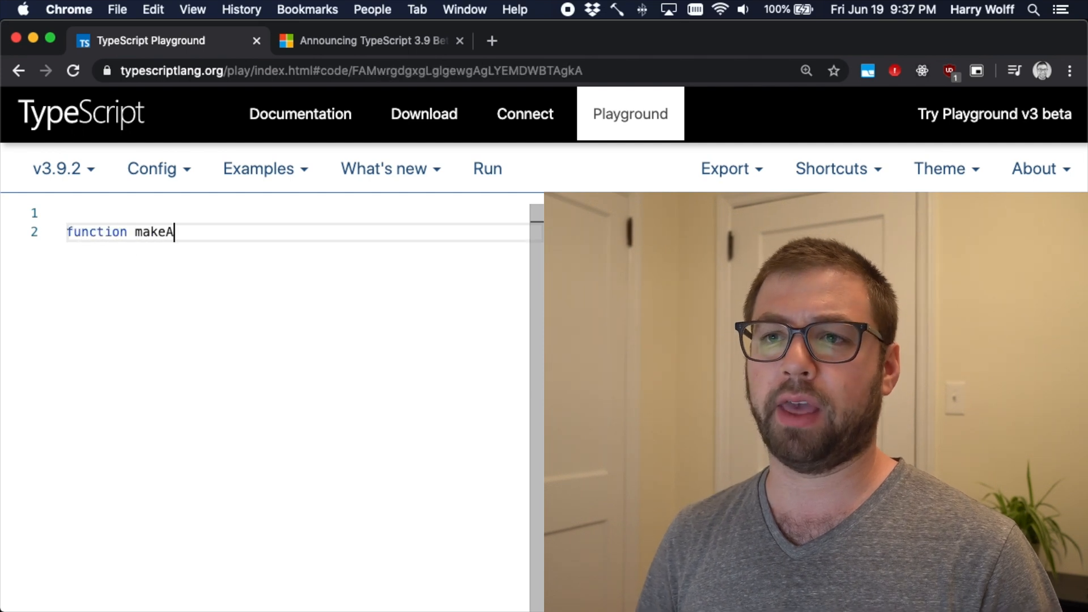
{"action": "type", "text": "nalyticsCall()"}
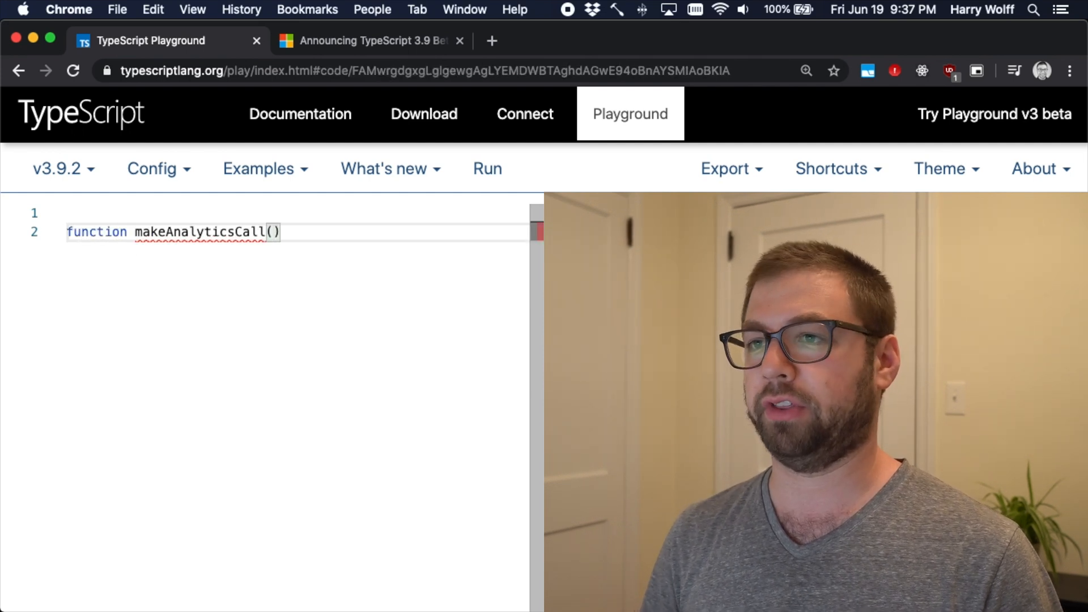
{"action": "type", "text": "page: string, options: Options"}
{"action": "type", "text": "//"}
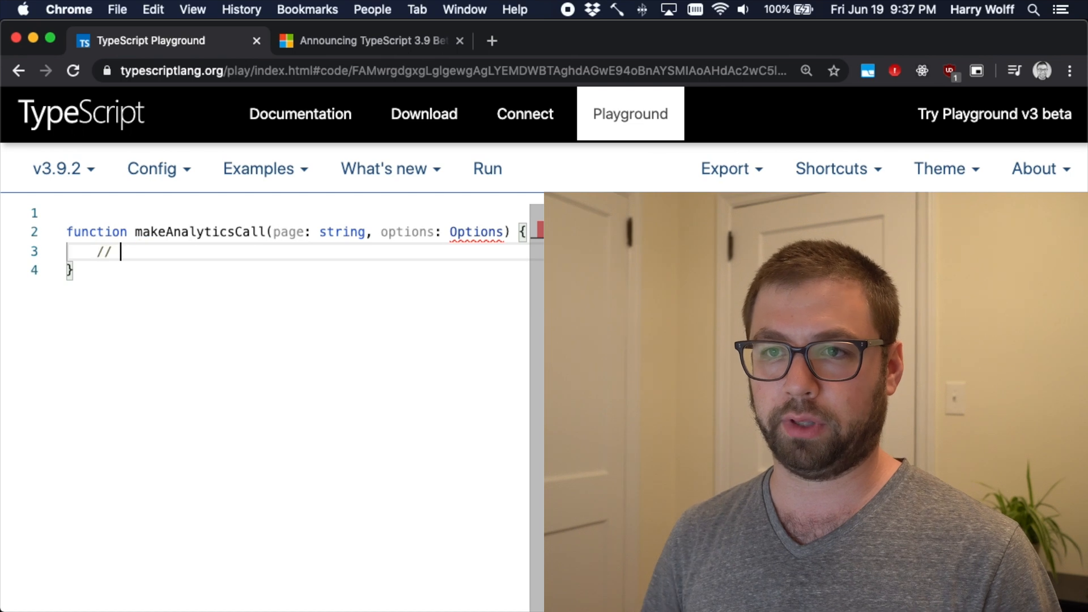
{"action": "type", "text": "we don't care what happens here"}
{"action": "type", "text": "// we're"}
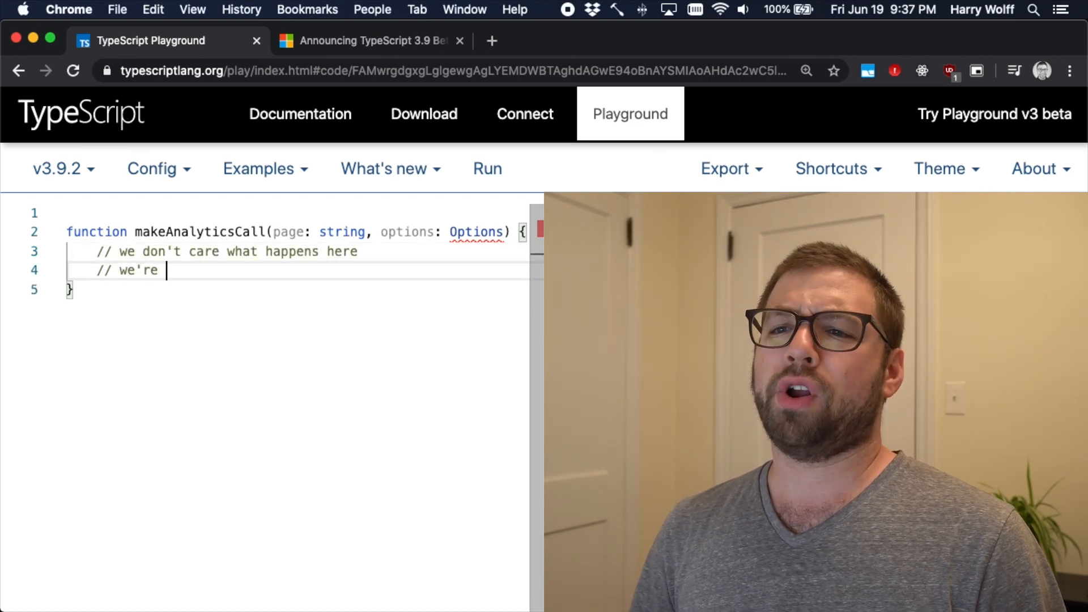
{"action": "type", "text": "just here for the types!"}
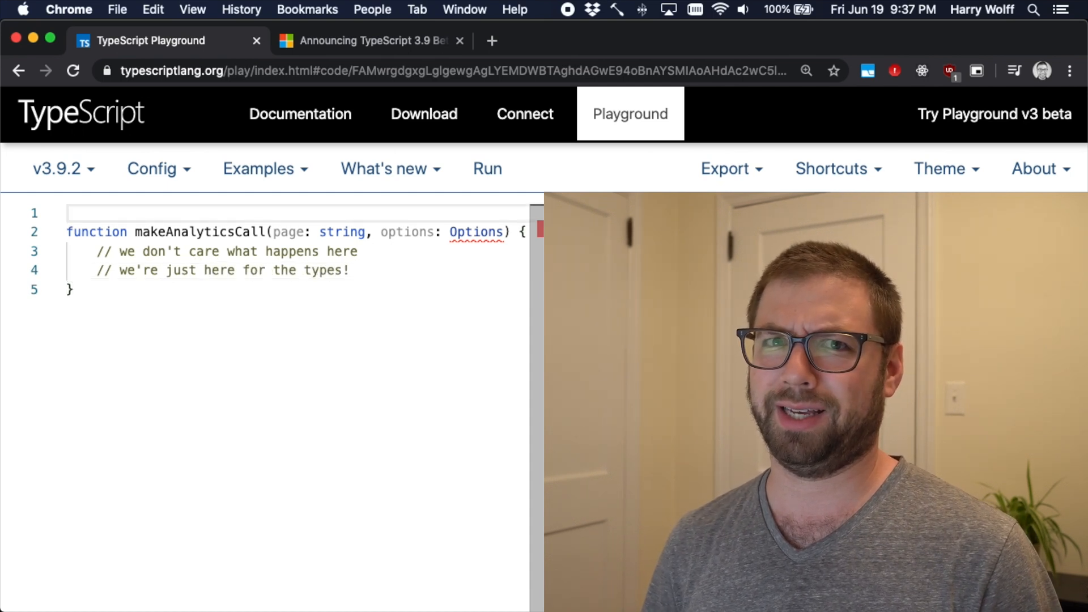
- Declare interface Options with user: string and enabled: boolean
{"action": "type", "text": "interface Options"}
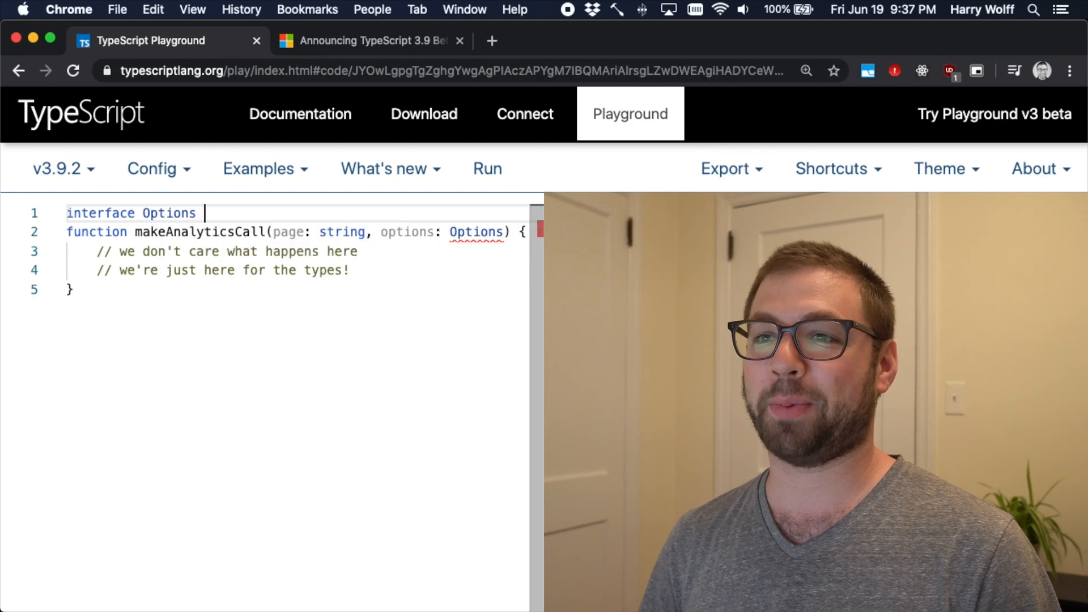
{"action": "type", "text": "{"}
{"action": "type", "text": "e"}
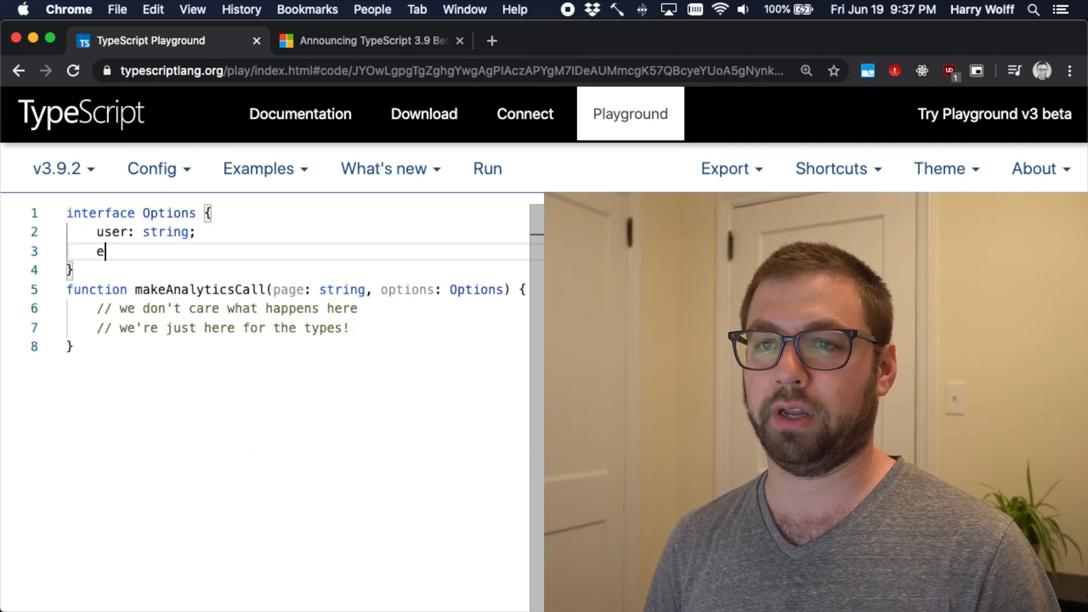
{"action": "type", "text": "nabled: boolean;"}
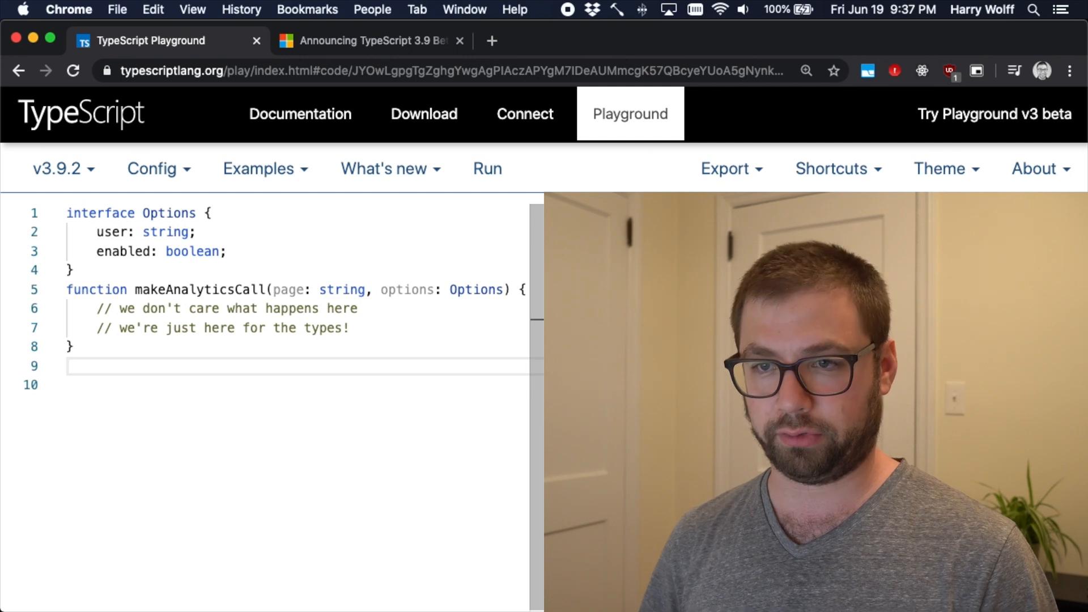
- Under a '// user code below' comment, call makeAnalyticsCall('/home', { user: 'harry', enabled: true })
{"action": "type", "text": "// user code"}
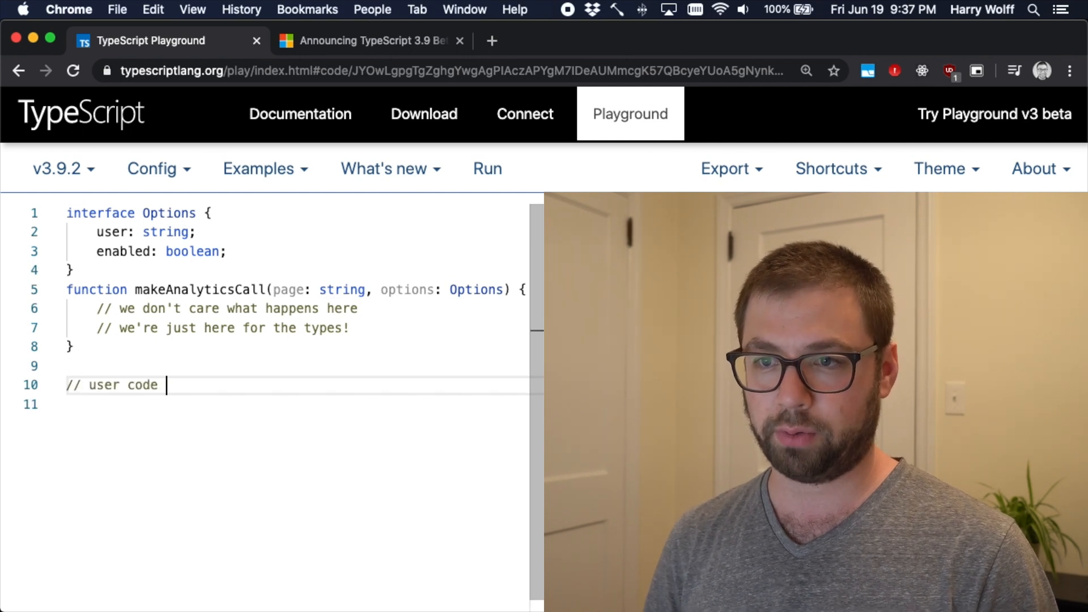
{"action": "type", "text": "below"}
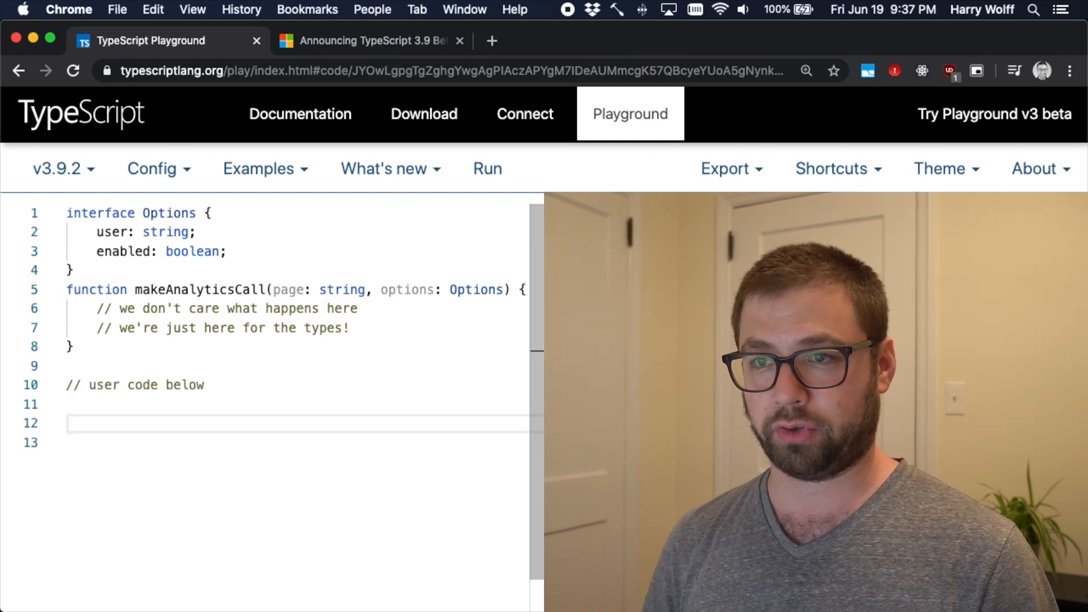
{"action": "type", "text": "makeAnalyticsCall()"}
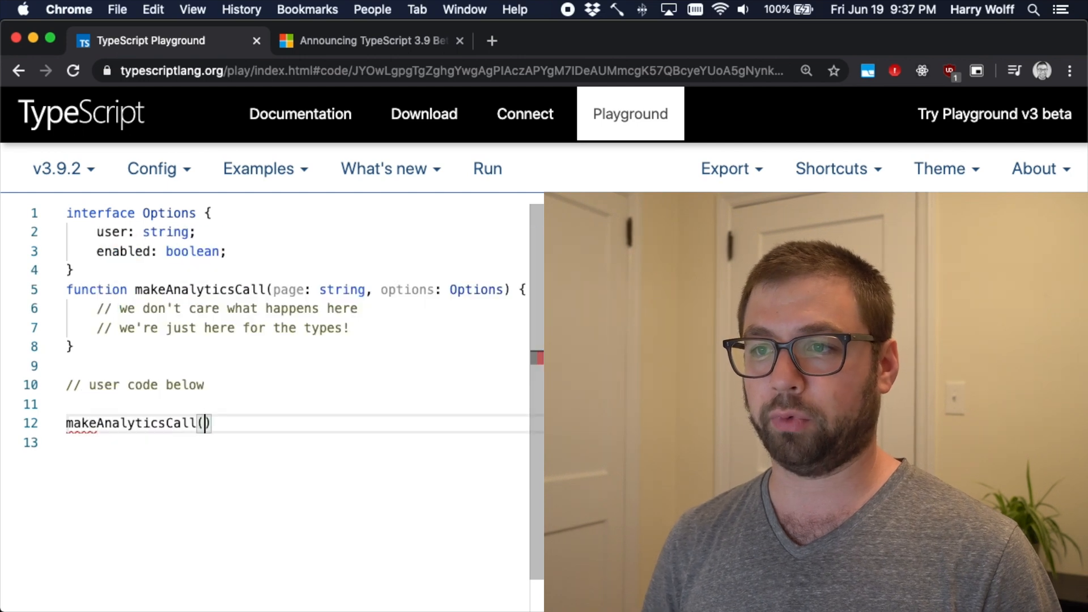
{"action": "type", "text": "'/home'"}
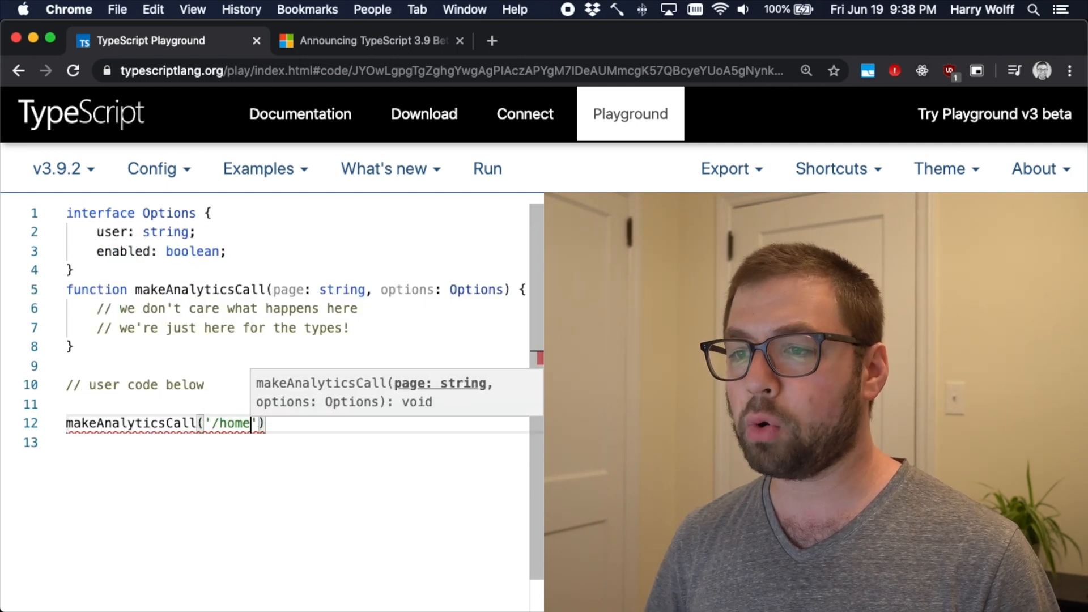
{"action": "type", "text": ", {"}
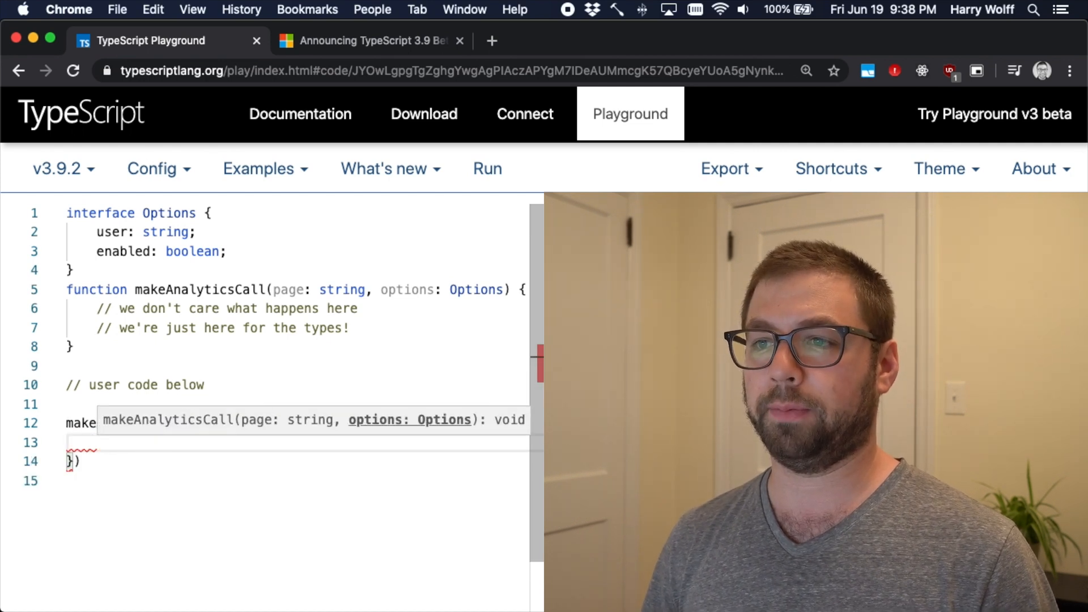
{"action": "type", "text": "us"}
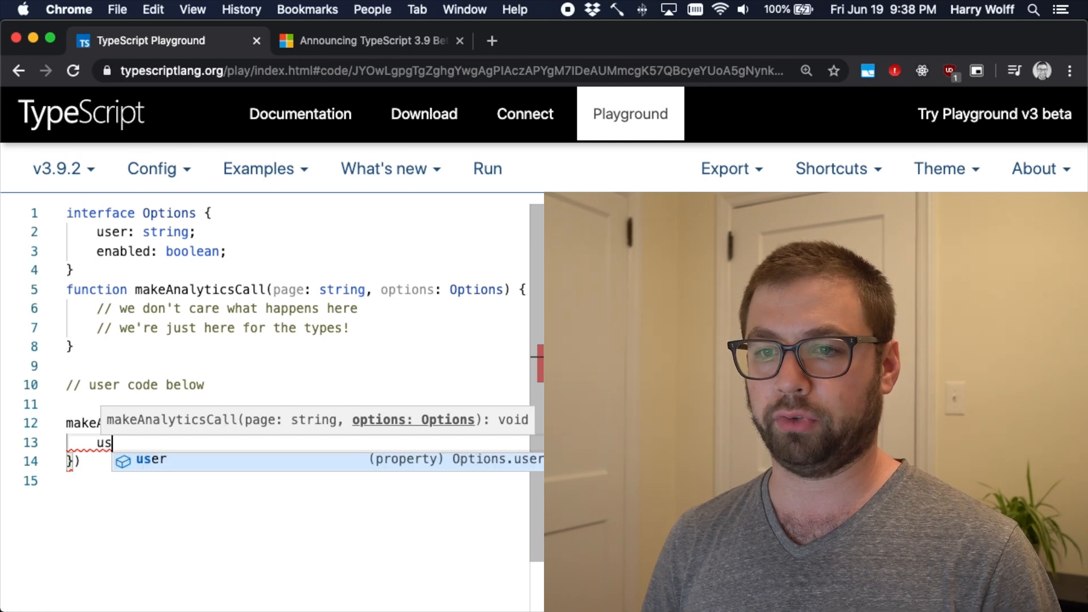
{"action": "type", "text": "user: 'harr"}
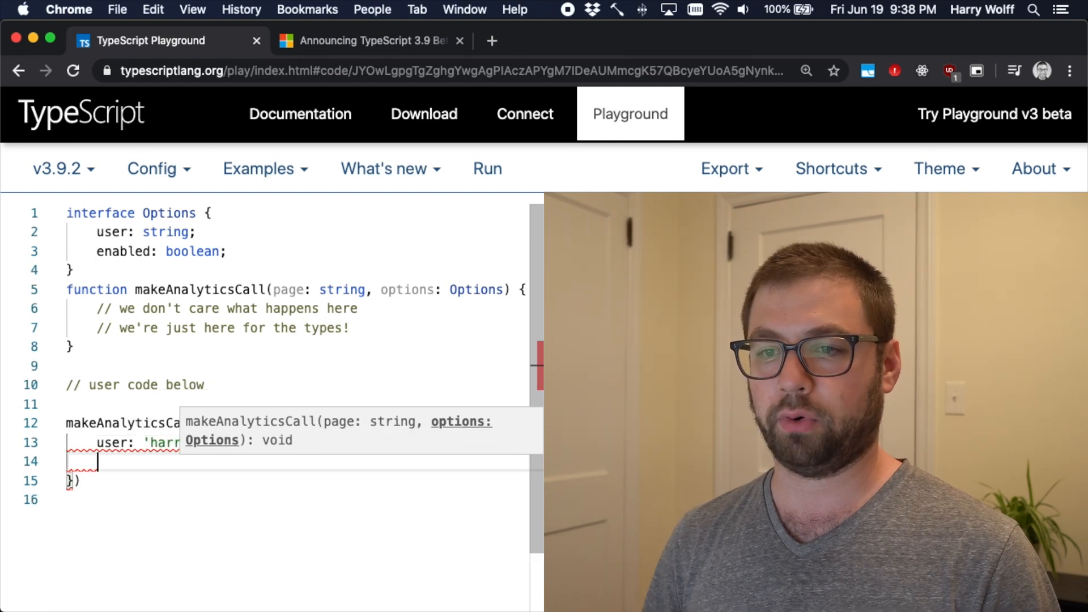
{"action": "type", "text": "enabled: true,"}
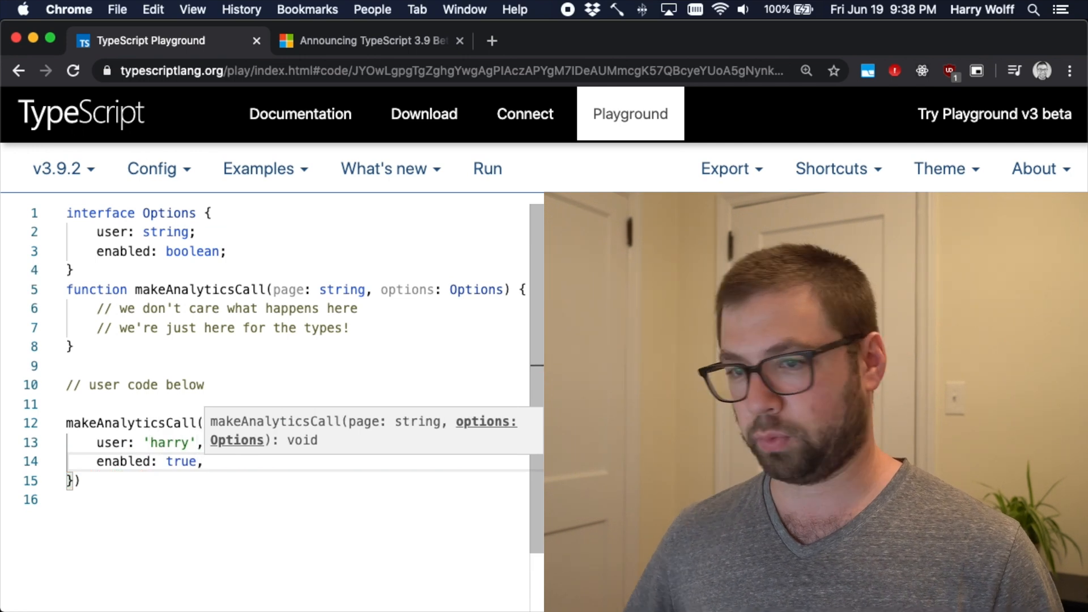
{"action": "type", "text": "'/home', {"}
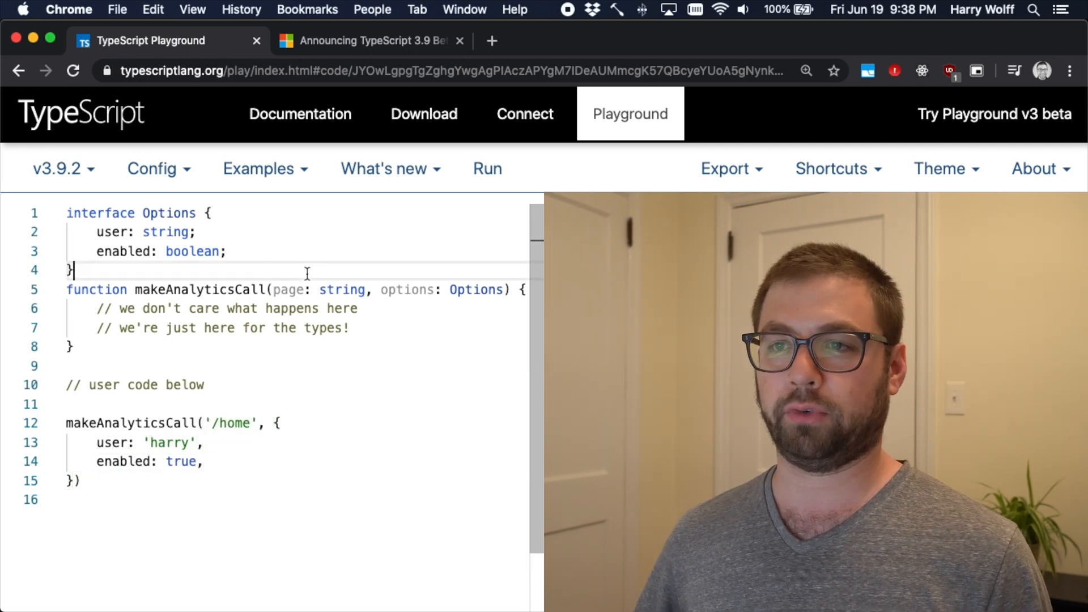
- Add a version comment on line 1 and make the enabled field optional with ?
{"action": "type", "text": "// v"}
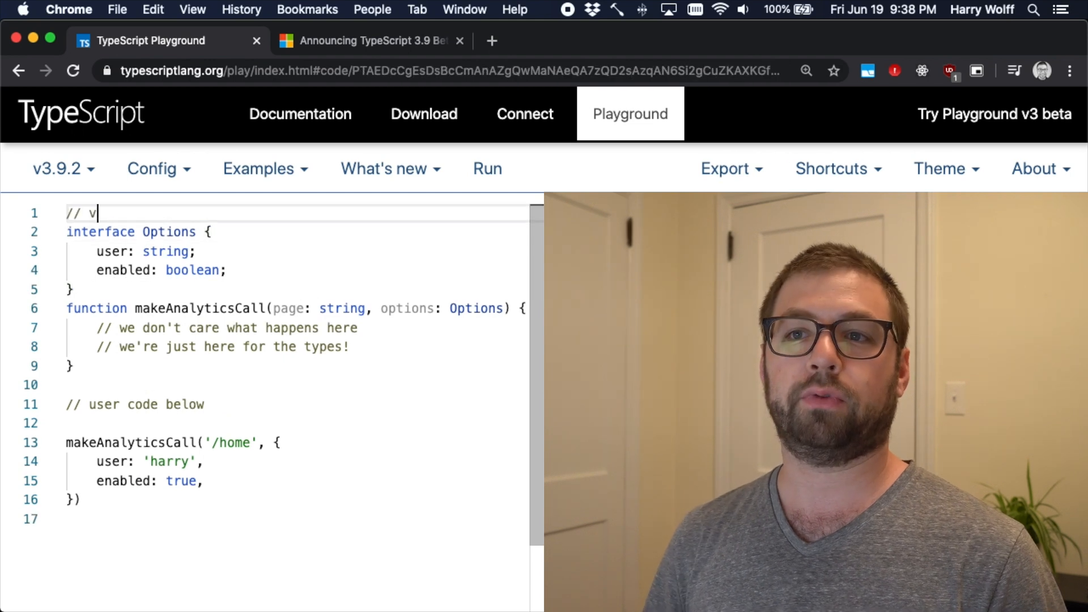
{"action": "type", "text": "1.0"}
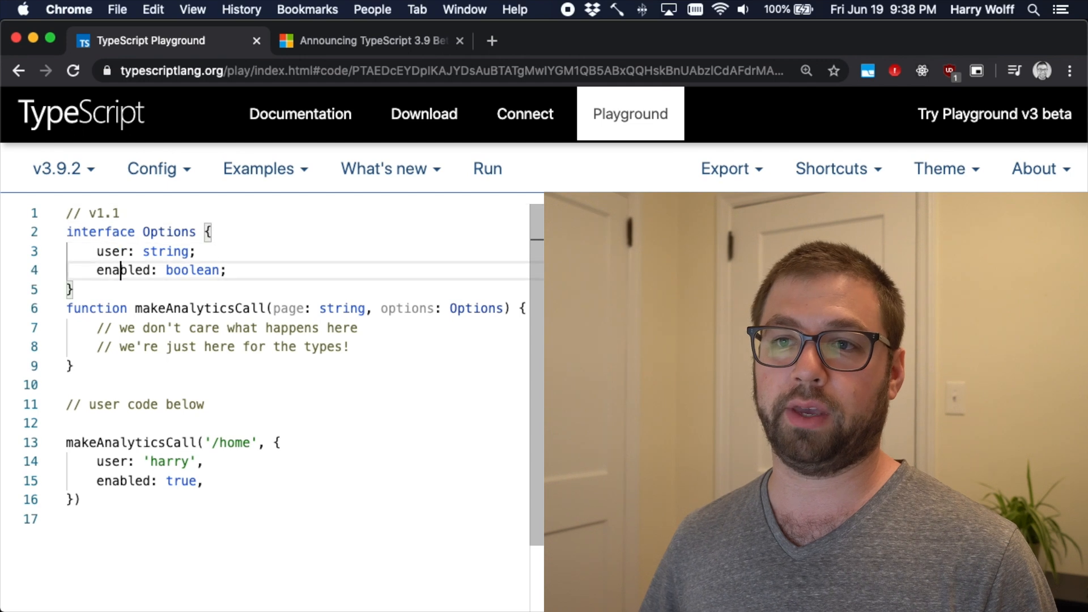
{"action": "type", "text": "?"}
{"action": "left_click", "coordinate": [292, 213]}
{"action": "type", "text": "2"}
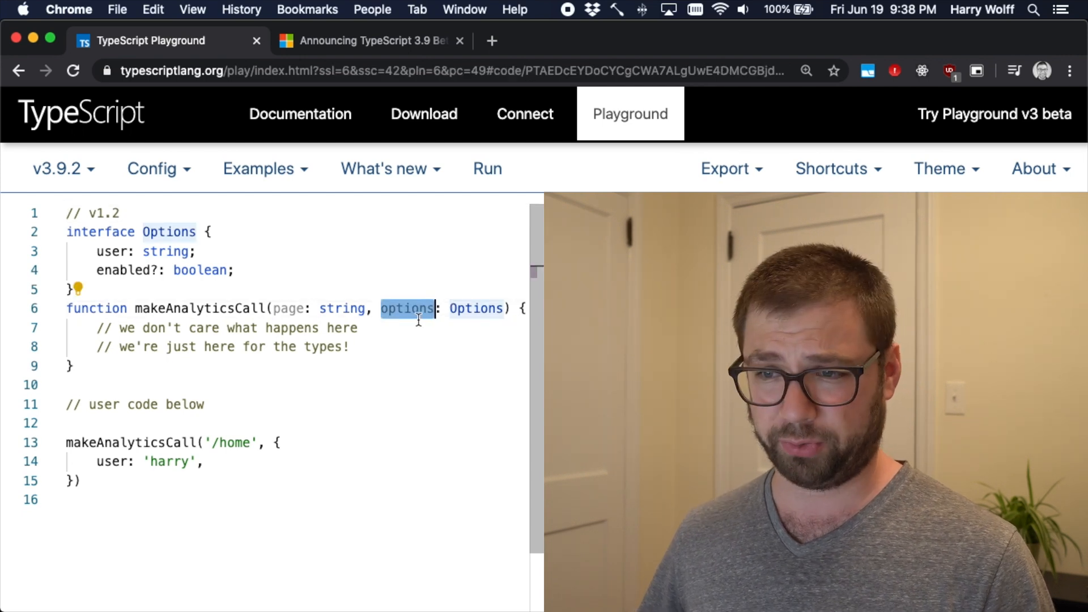
- Strip the options object so the call reads makeAnalyticsCall('/home'); and shows an error
{"action": "type", "text": "/"}
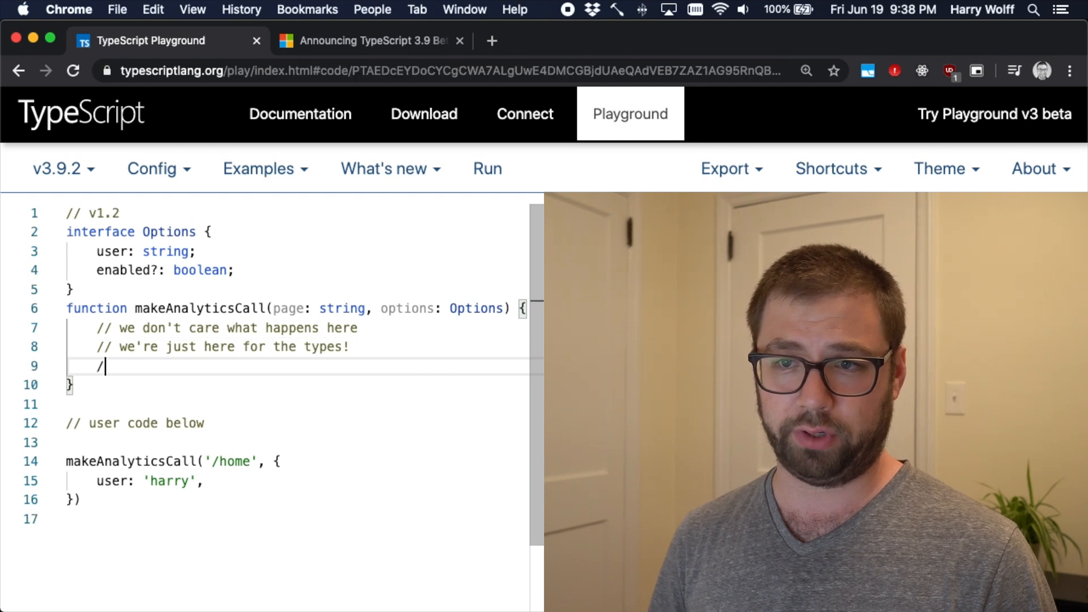
{"action": "type", "text": "/"}
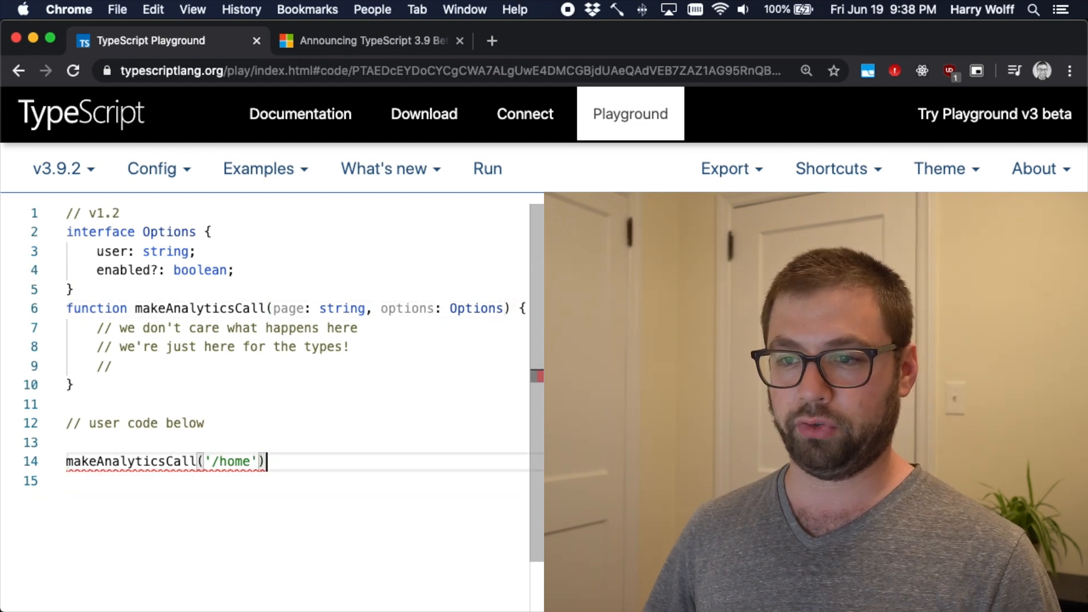
{"action": "type", "text": ";"}
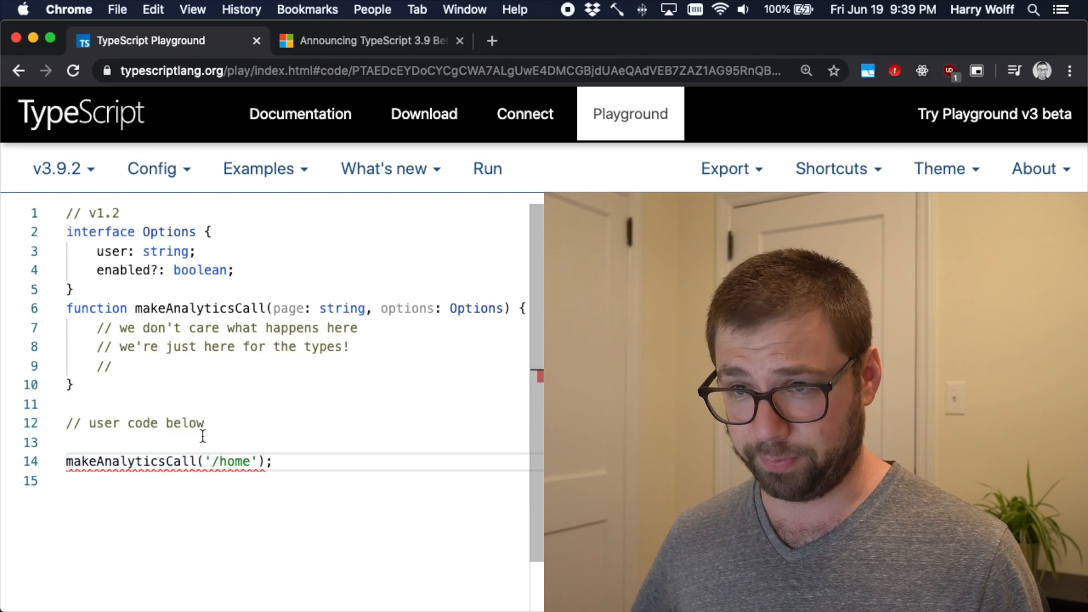
{"action": "type", "text": "/"}
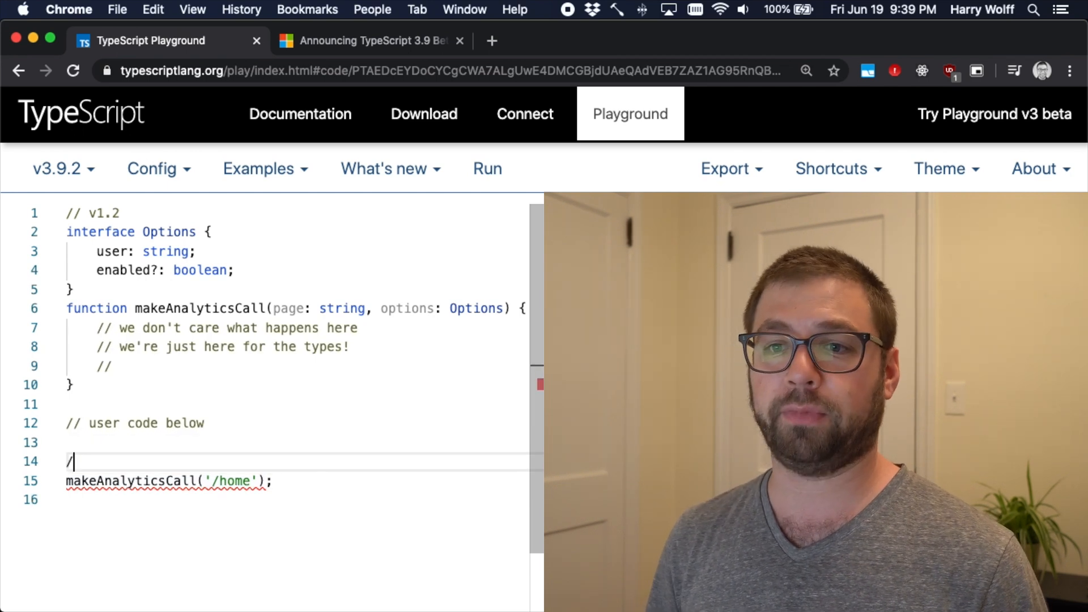
{"action": "type", "text": "/ @ts-e"}
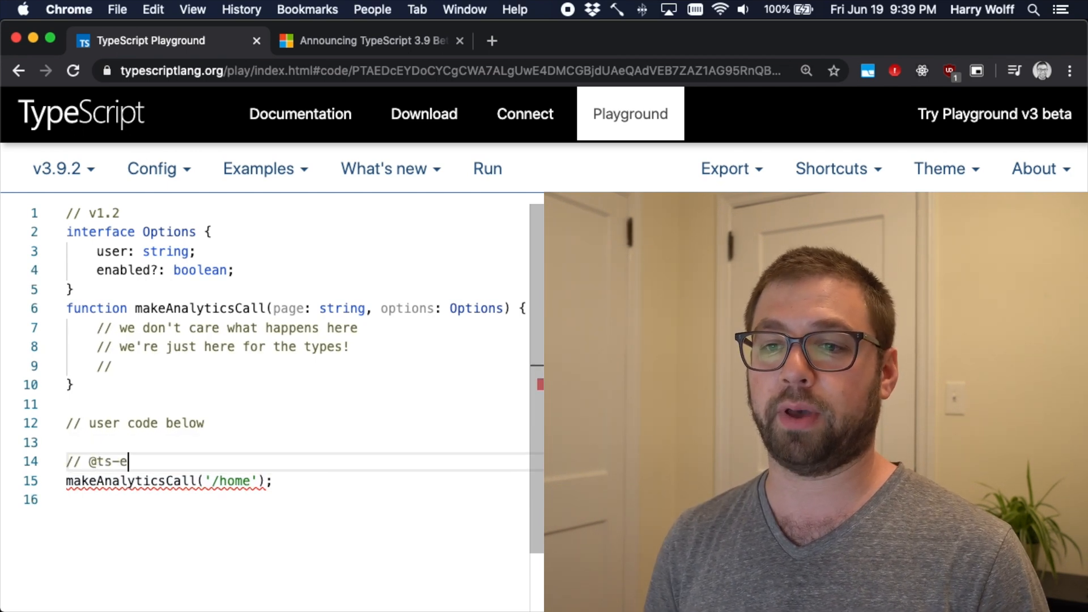
{"action": "type", "text": "xpect-error"}
{"action": "left_click", "coordinate": [293, 213]}
{"action": "type", "text": "3"}
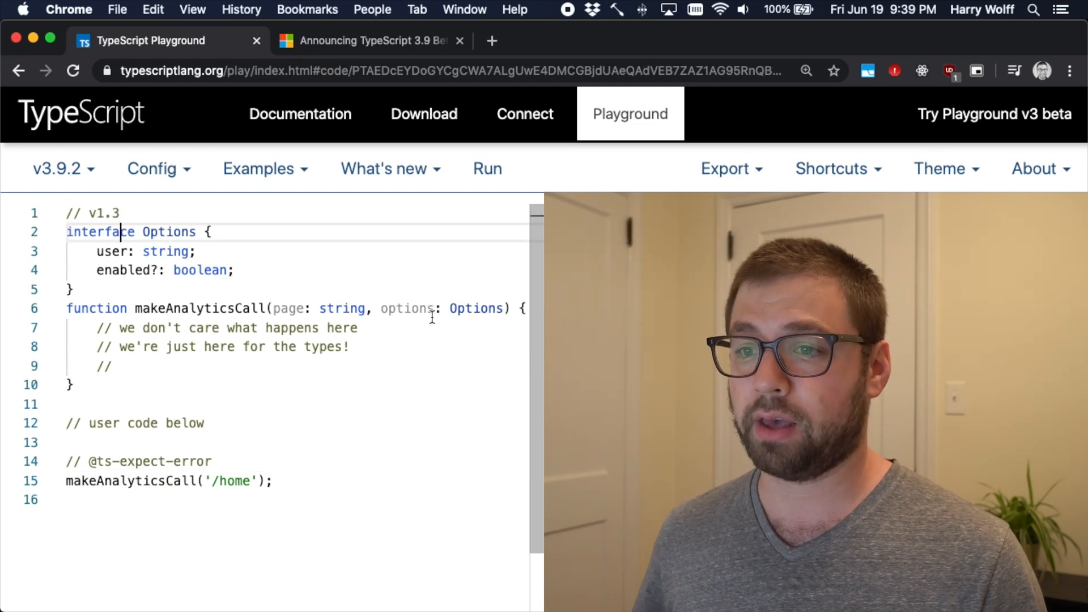
{"action": "double_click", "coordinate": [407, 309]}
{"action": "type", "text": "?"}
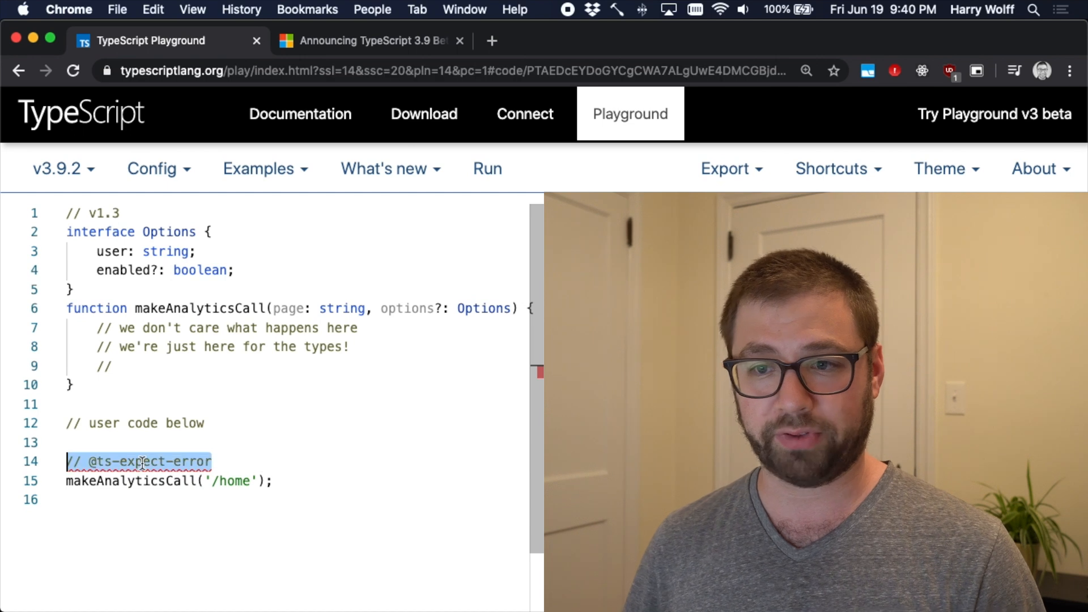
{"action": "key", "text": "Backspace"}
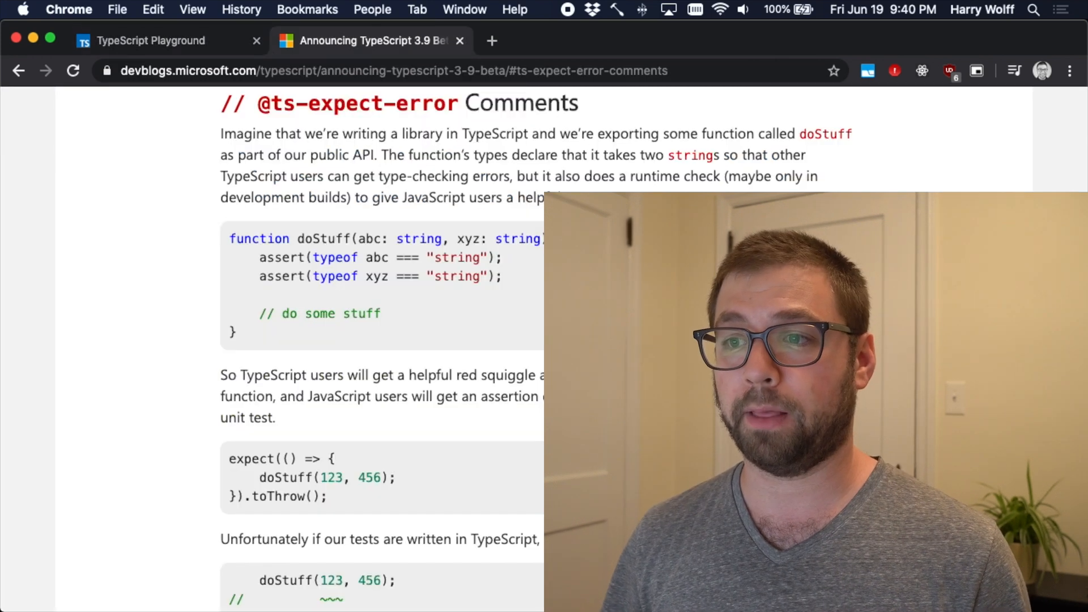
{"action": "scroll", "scroll_direction": "down", "scroll_amount": 3}
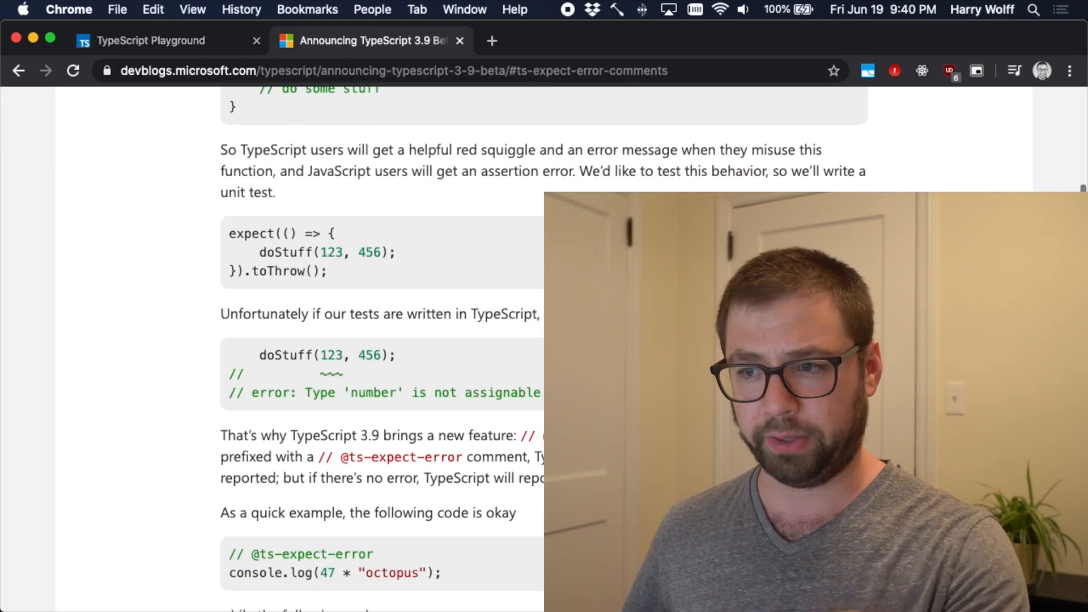
{"action": "scroll", "scroll_direction": "down", "scroll_amount": 3}
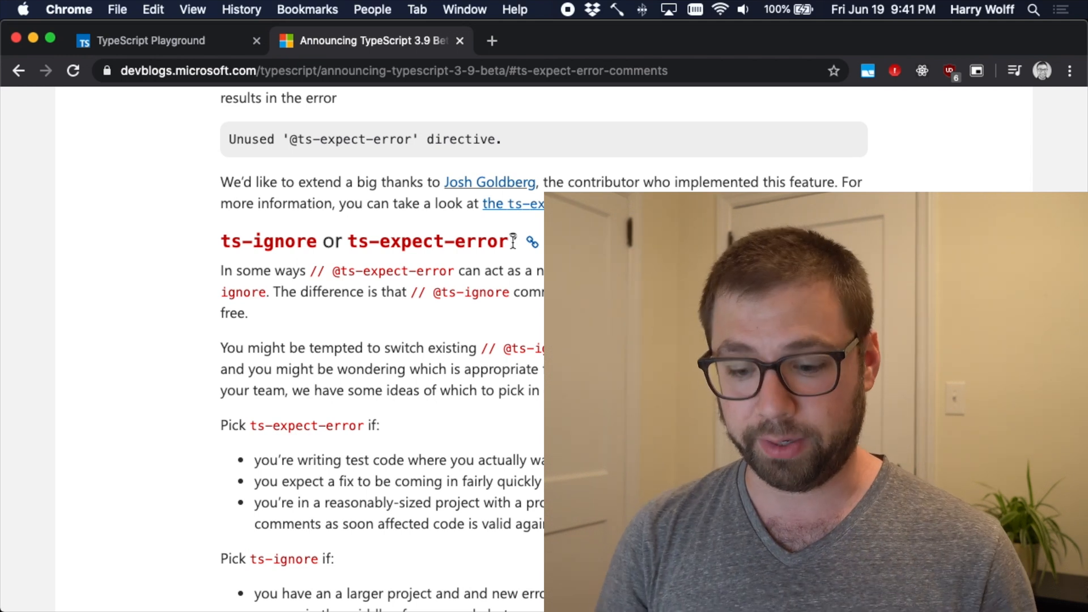
{"action": "left_click", "coordinate": [160, 41]}
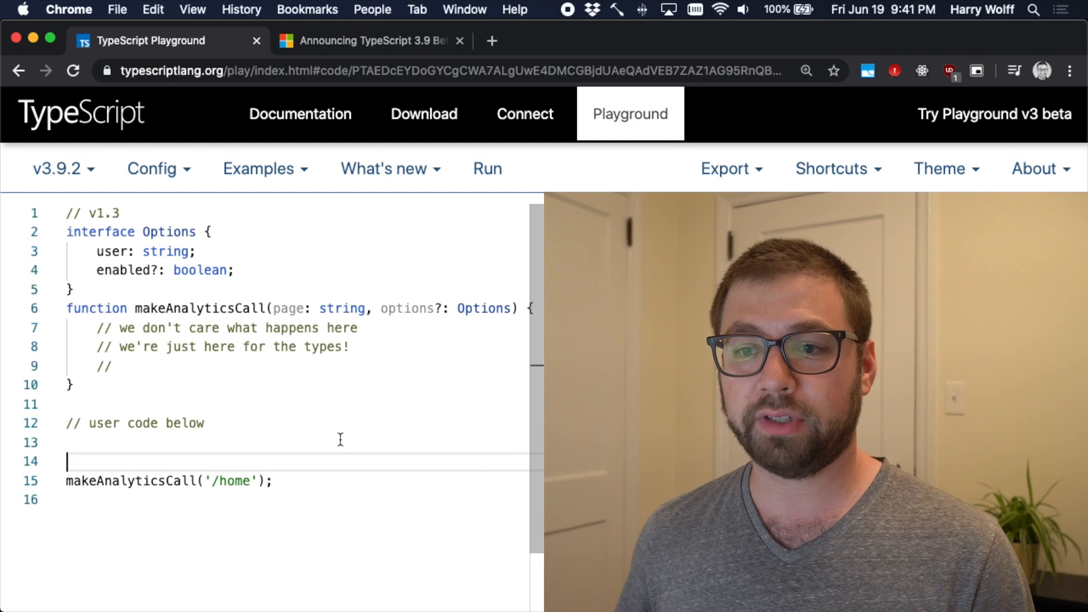
{"action": "type", "text": "// @ts-expect-error"}
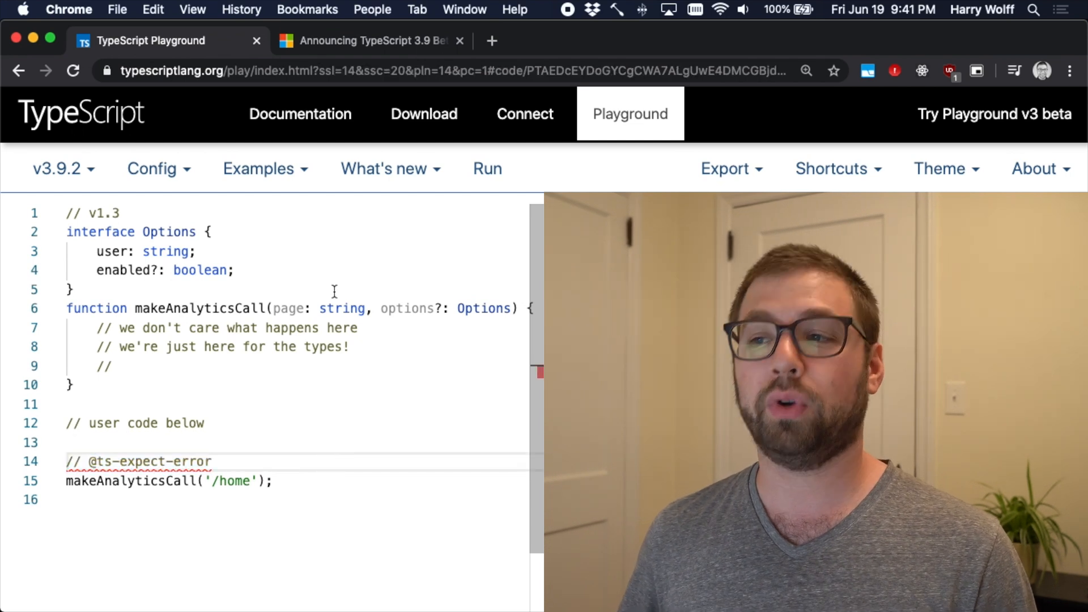